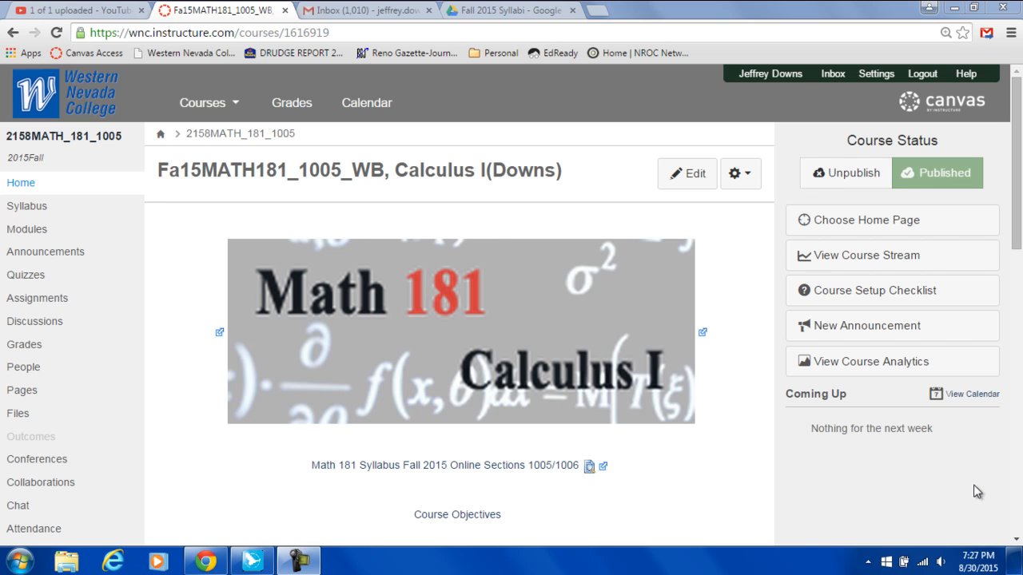
View the course Syllabus with its grade weights, then the Modules list starting with Canvas Student Orientation
{"action": "scroll", "scroll_direction": "down", "scroll_amount": 3}
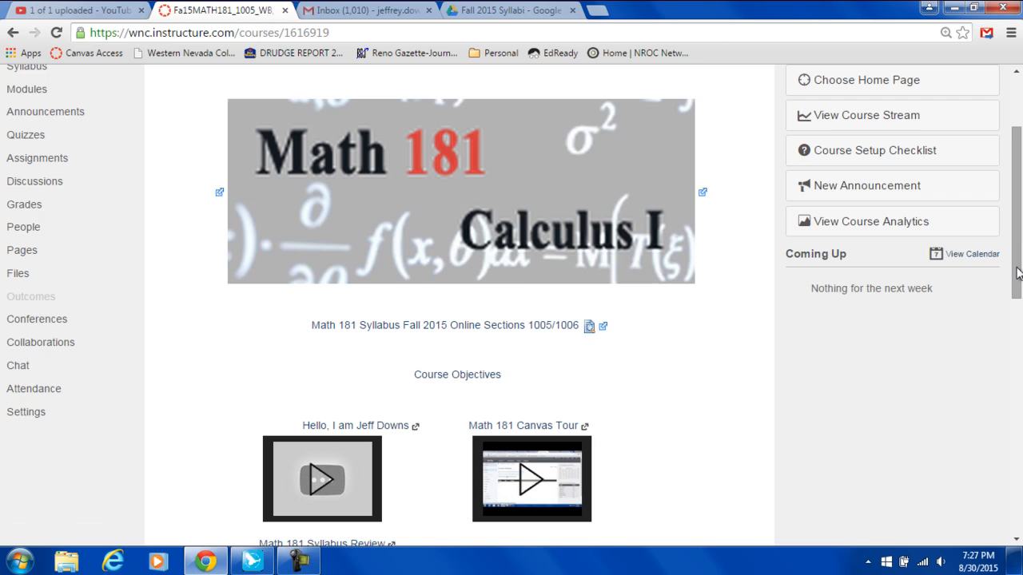
{"action": "scroll", "scroll_direction": "down", "scroll_amount": 3}
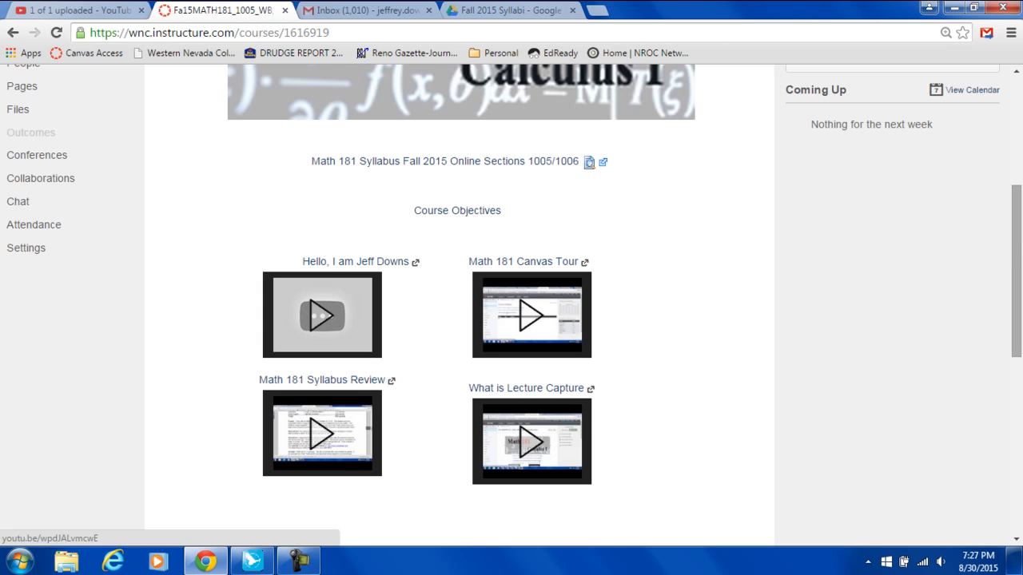
{"action": "scroll", "scroll_direction": "down", "scroll_amount": 3}
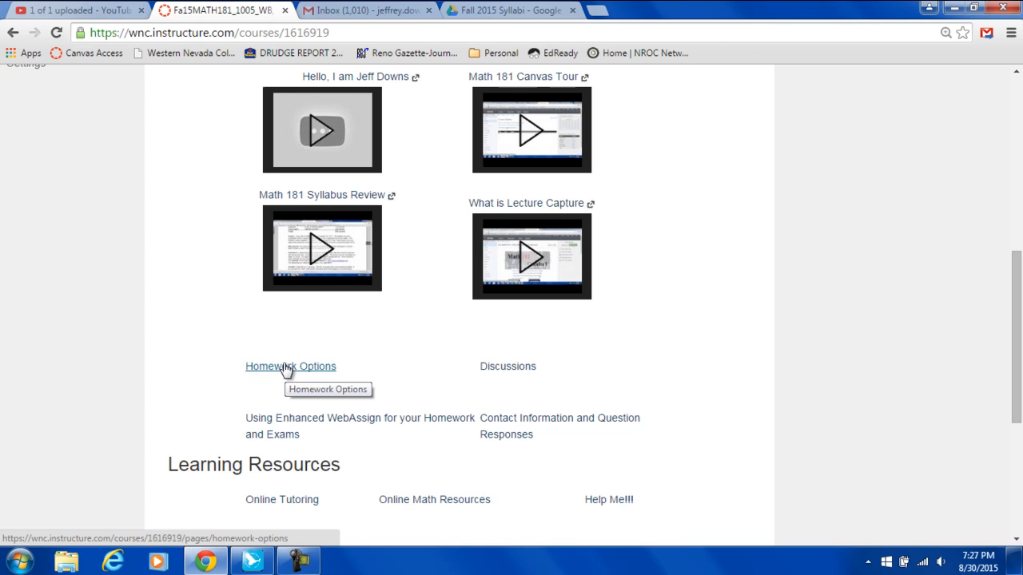
{"action": "mouse_move", "coordinate": [517, 376]}
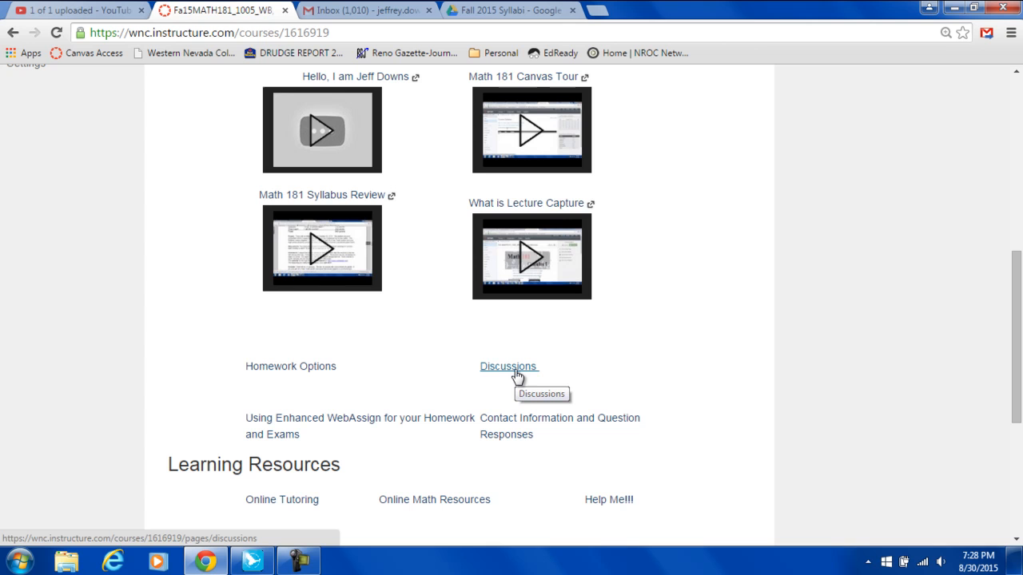
{"action": "mouse_move", "coordinate": [385, 424]}
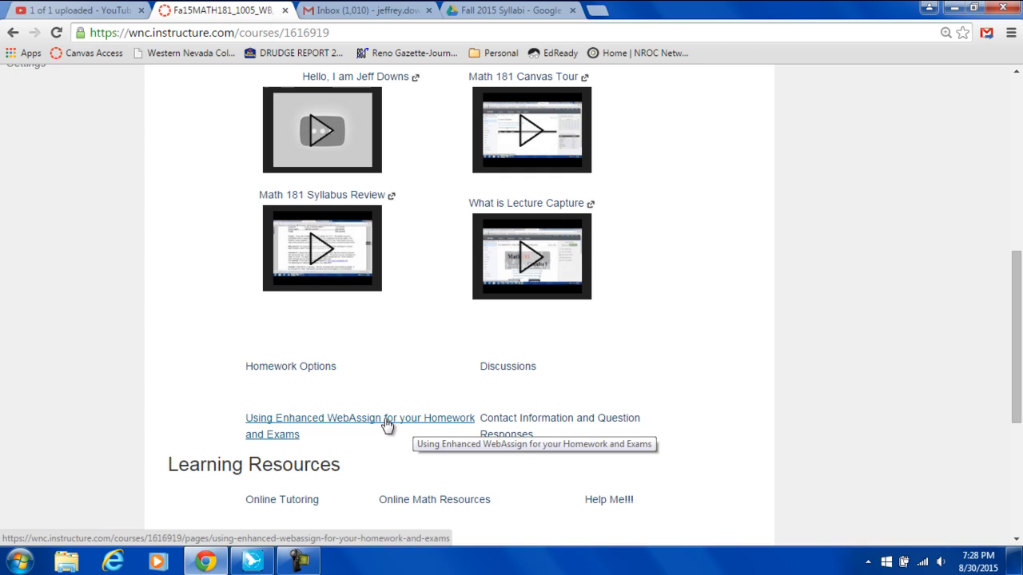
{"action": "scroll", "scroll_direction": "down", "scroll_amount": 3}
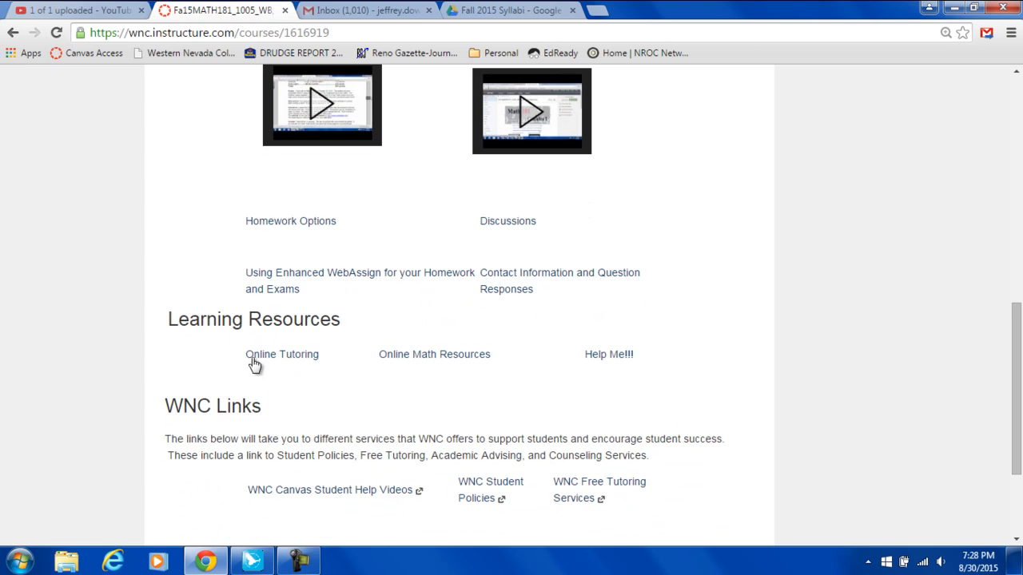
{"action": "mouse_move", "coordinate": [818, 379]}
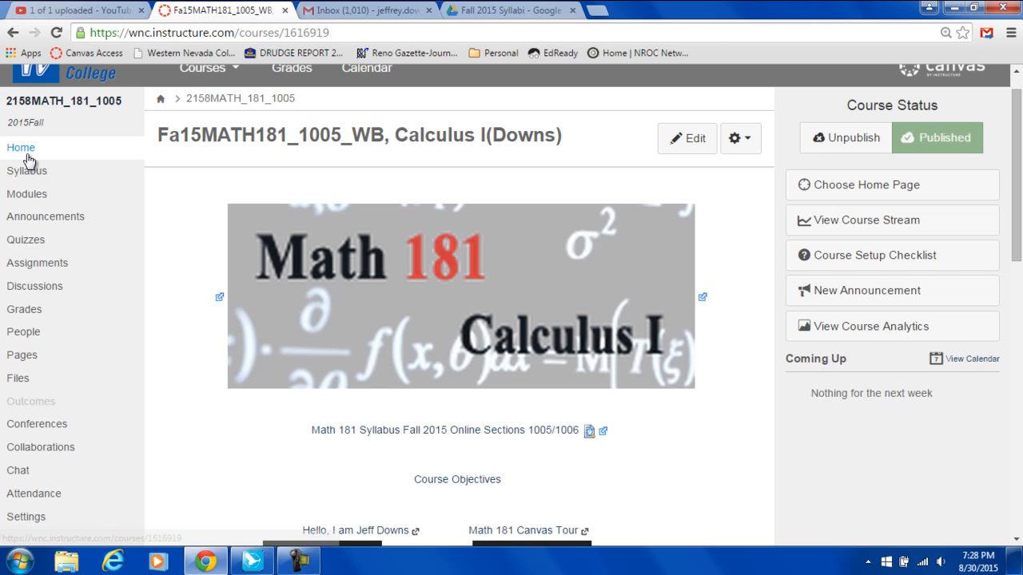
{"action": "left_click", "coordinate": [26, 170]}
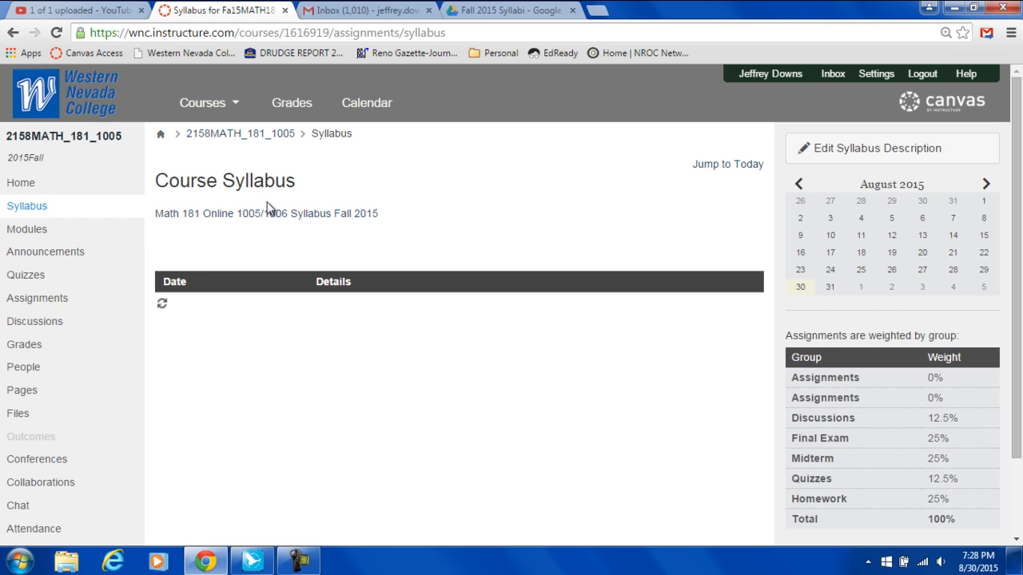
{"action": "left_click", "coordinate": [26, 230]}
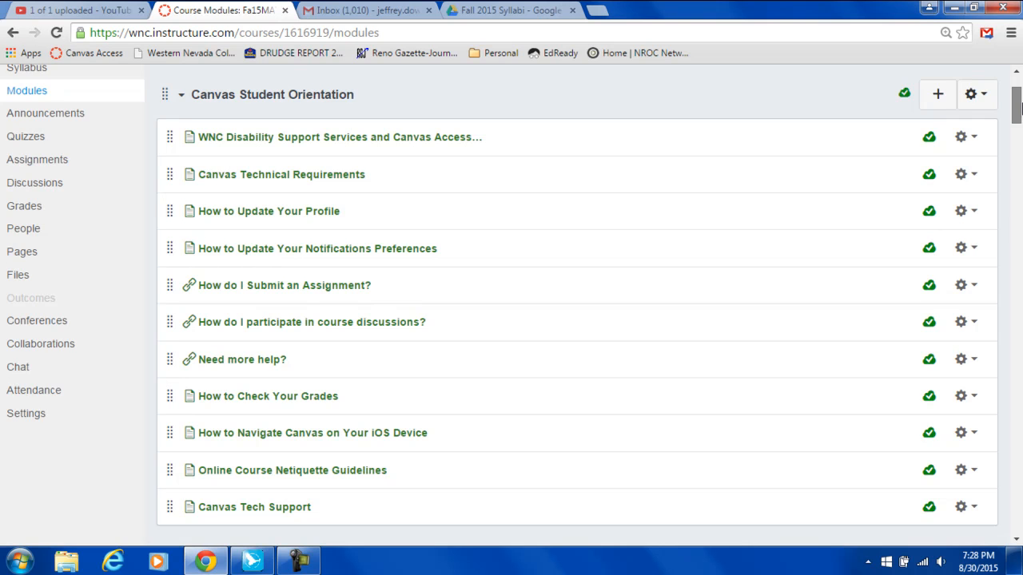
Open the 1.1 Video and Lesson Notes page under Chapter 1 Limits and Their Properties
{"action": "scroll", "scroll_direction": "down", "scroll_amount": 3}
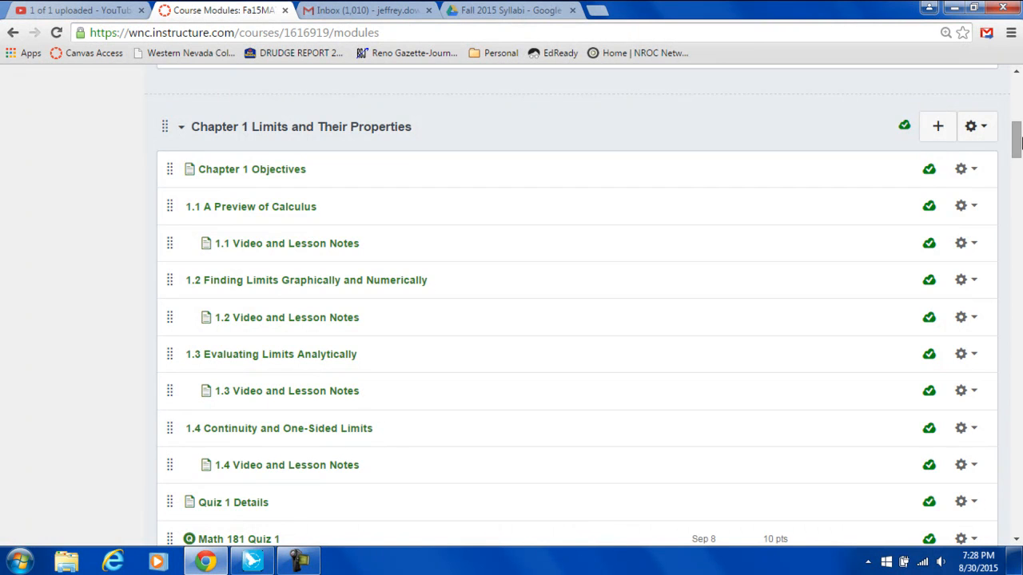
{"action": "left_click", "coordinate": [286, 243]}
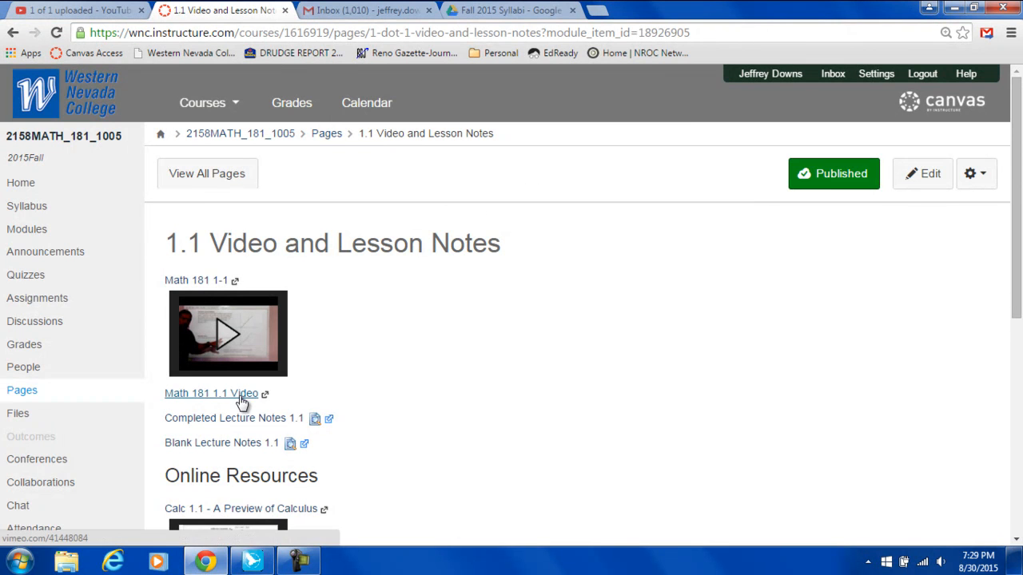
{"action": "mouse_move", "coordinate": [274, 425]}
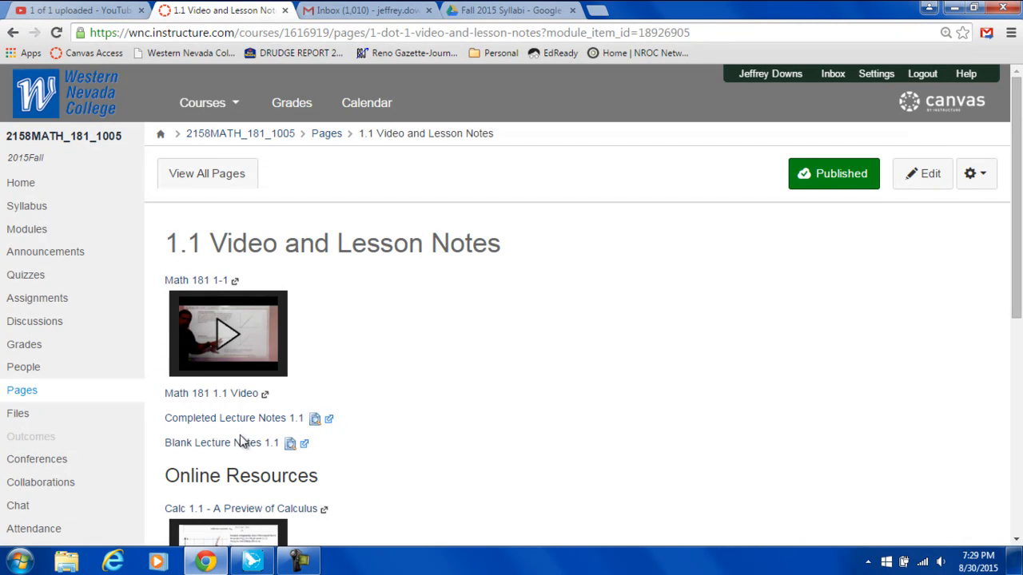
{"action": "scroll", "scroll_direction": "down", "scroll_amount": 3}
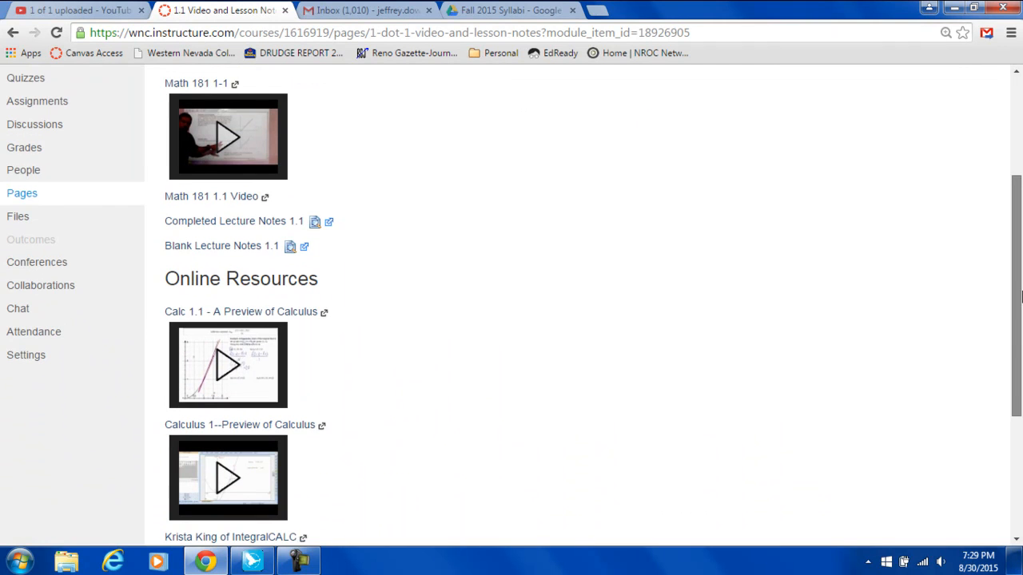
{"action": "scroll", "scroll_direction": "down", "scroll_amount": 3}
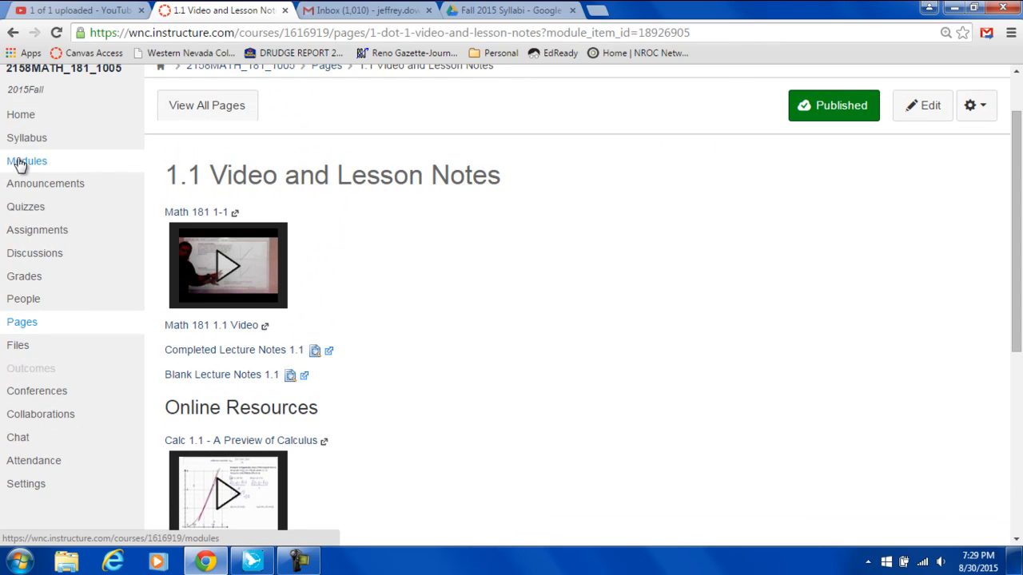
Review modules through Chapter 4 Integration and its Midterm Download, then open Discussions
{"action": "left_click", "coordinate": [25, 162]}
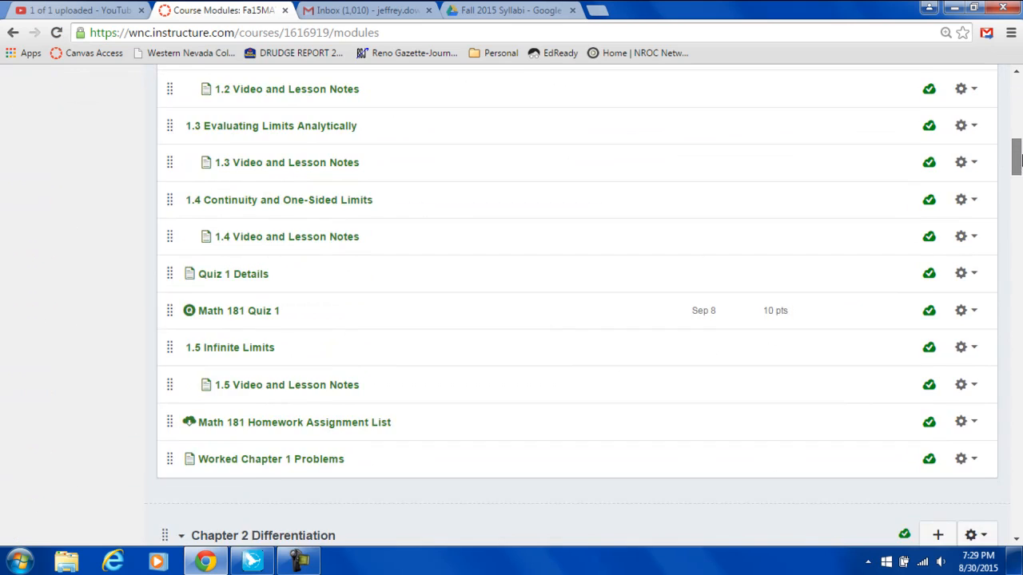
{"action": "scroll", "scroll_direction": "up", "scroll_amount": 3}
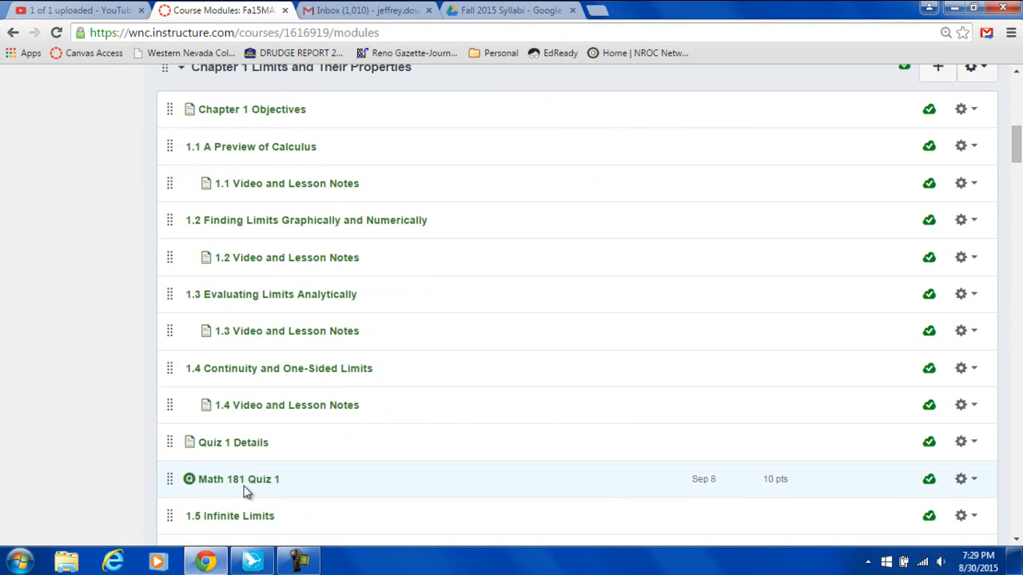
{"action": "scroll", "scroll_direction": "down", "scroll_amount": 3}
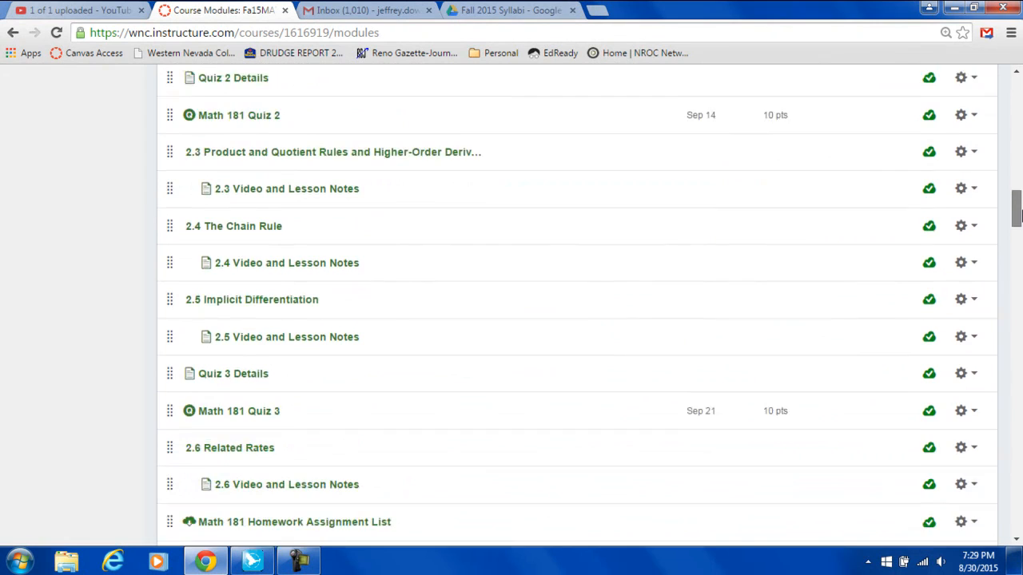
{"action": "scroll", "scroll_direction": "down", "scroll_amount": 3}
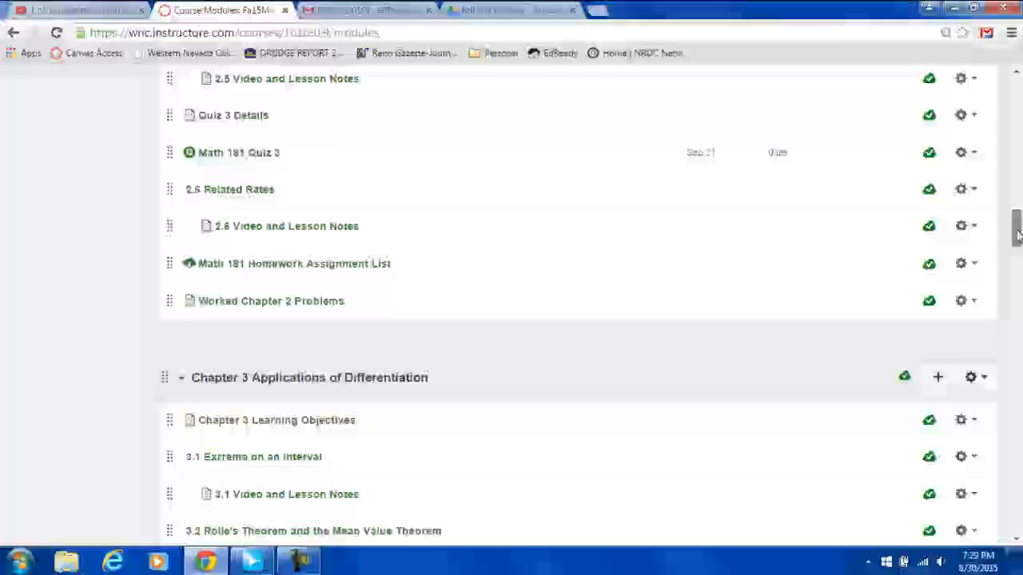
{"action": "scroll", "scroll_direction": "down", "scroll_amount": 3}
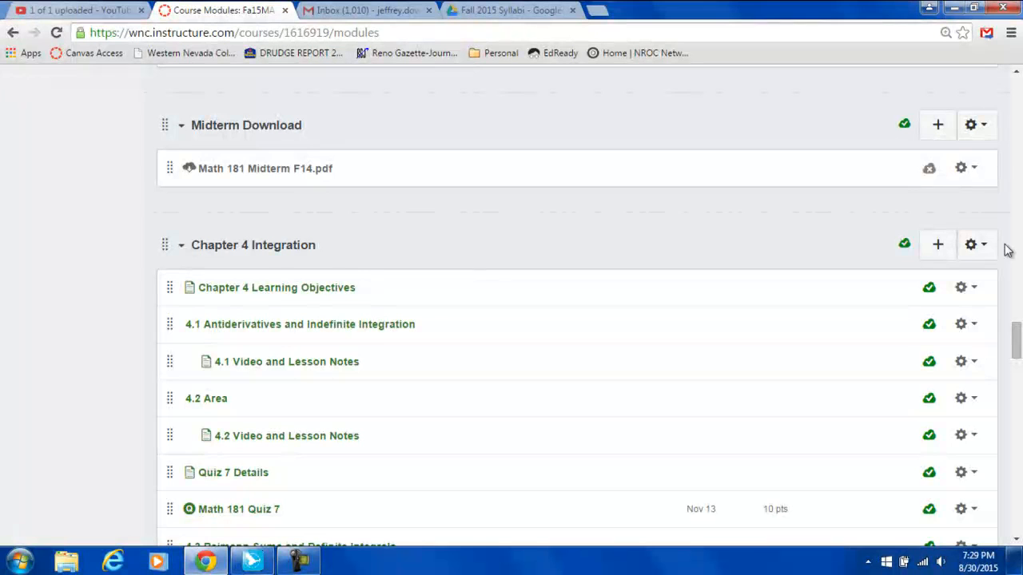
{"action": "right_click", "coordinate": [963, 167]}
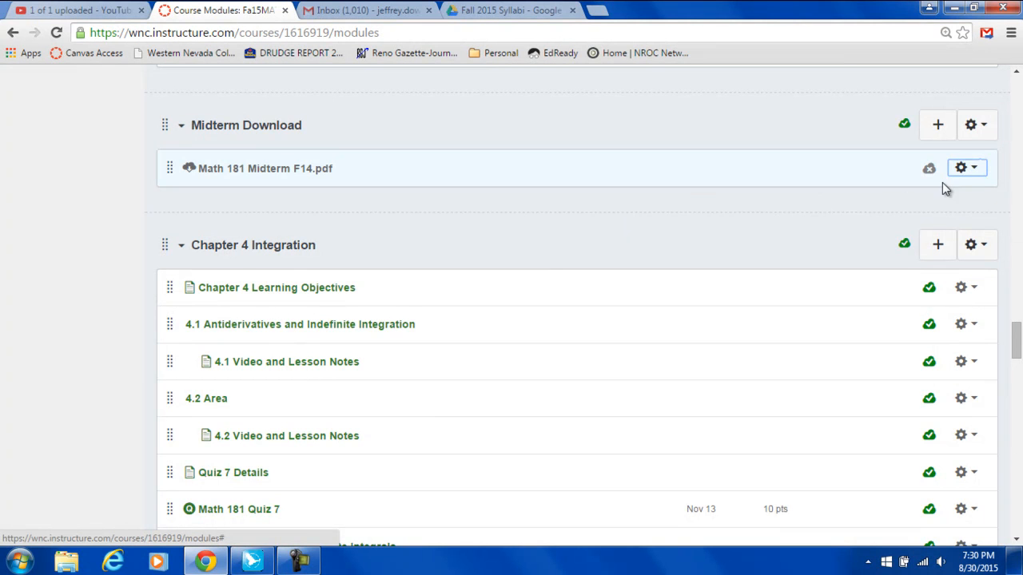
{"action": "scroll", "scroll_direction": "down", "scroll_amount": 3}
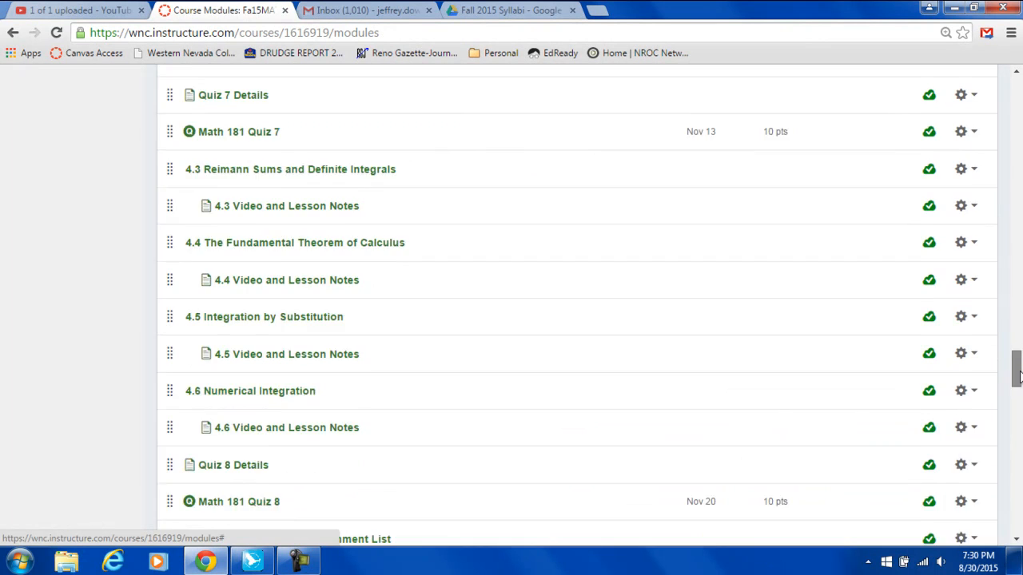
{"action": "scroll", "scroll_direction": "down", "scroll_amount": 3}
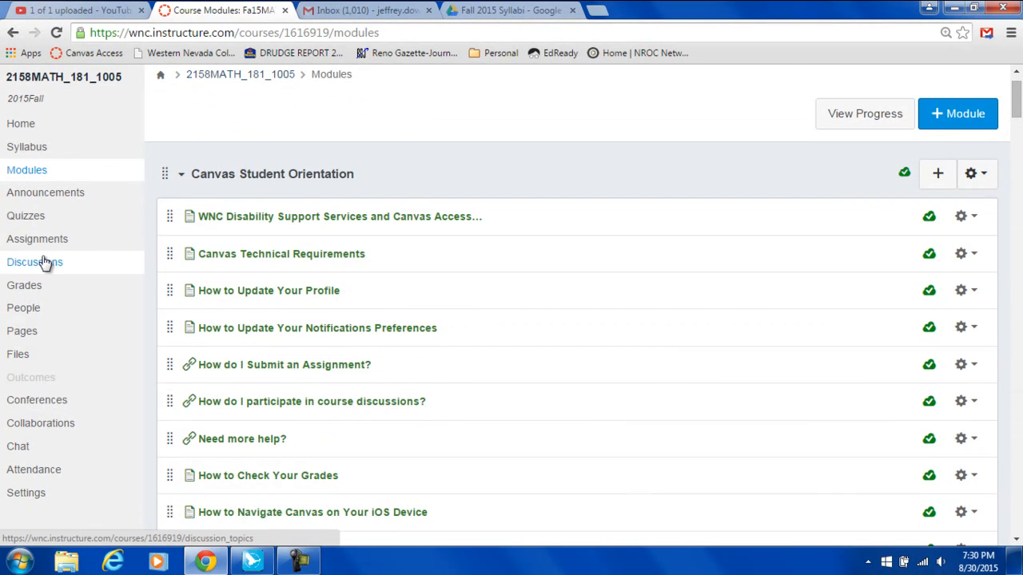
{"action": "left_click", "coordinate": [34, 262]}
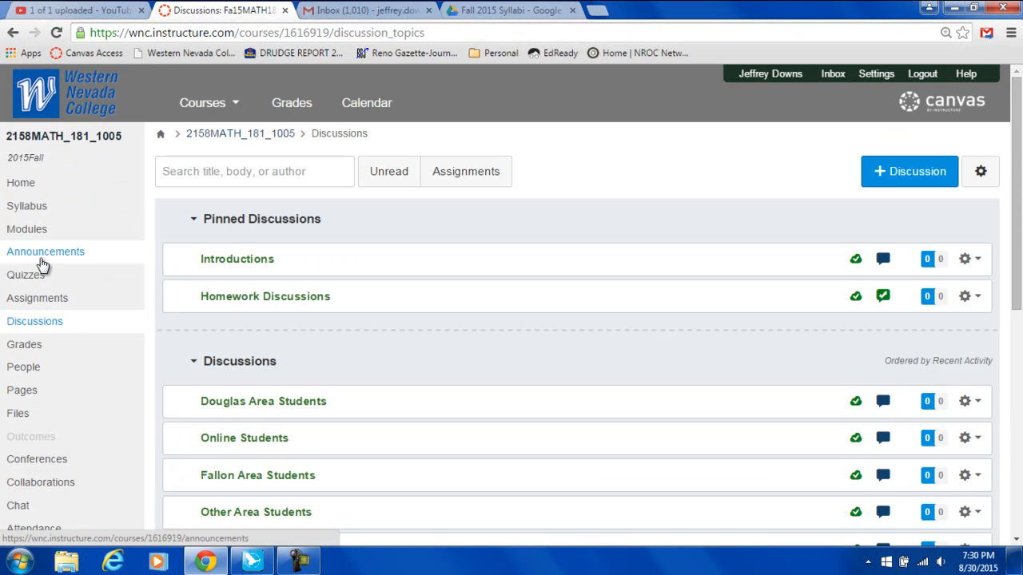
{"action": "mouse_move", "coordinate": [236, 263]}
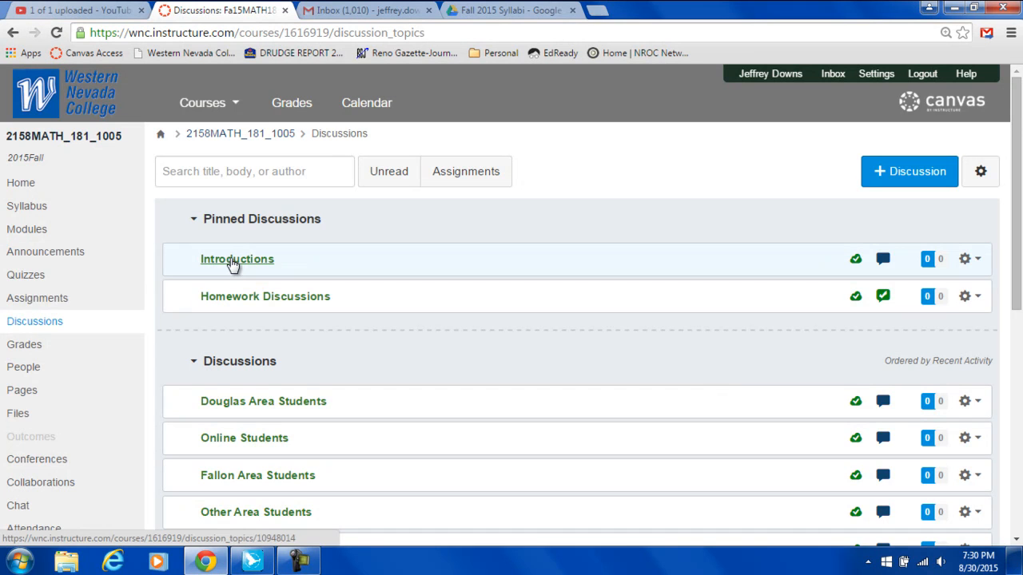
Post 'Hi, I am Jeff Downs. I really like math and am excited about this semester.' in Introductions
{"action": "left_click", "coordinate": [236, 258]}
{"action": "type", "text": "Hi, I am Jeff Downs.  I really like"}
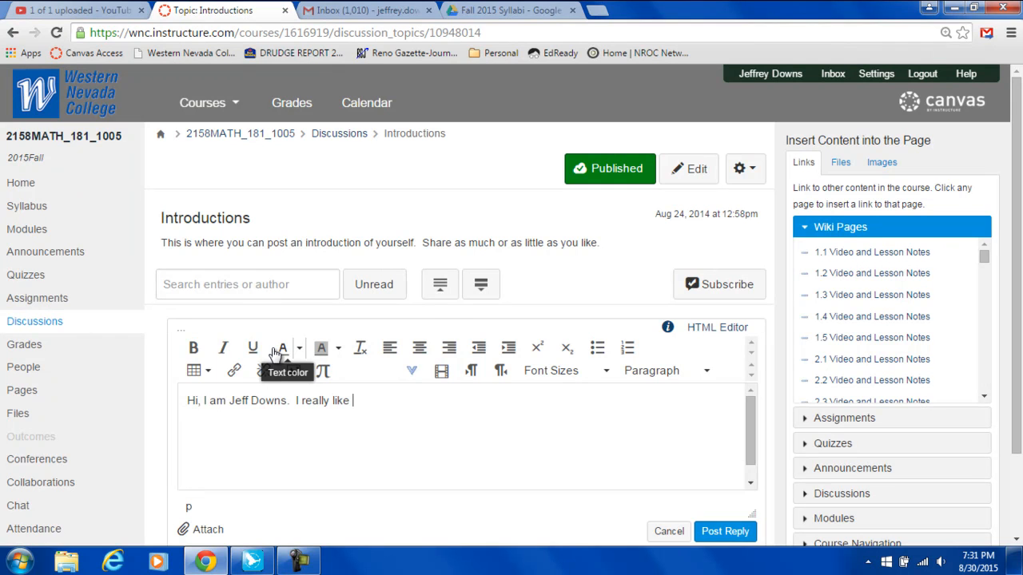
{"action": "type", "text": "math and am excited about thi"}
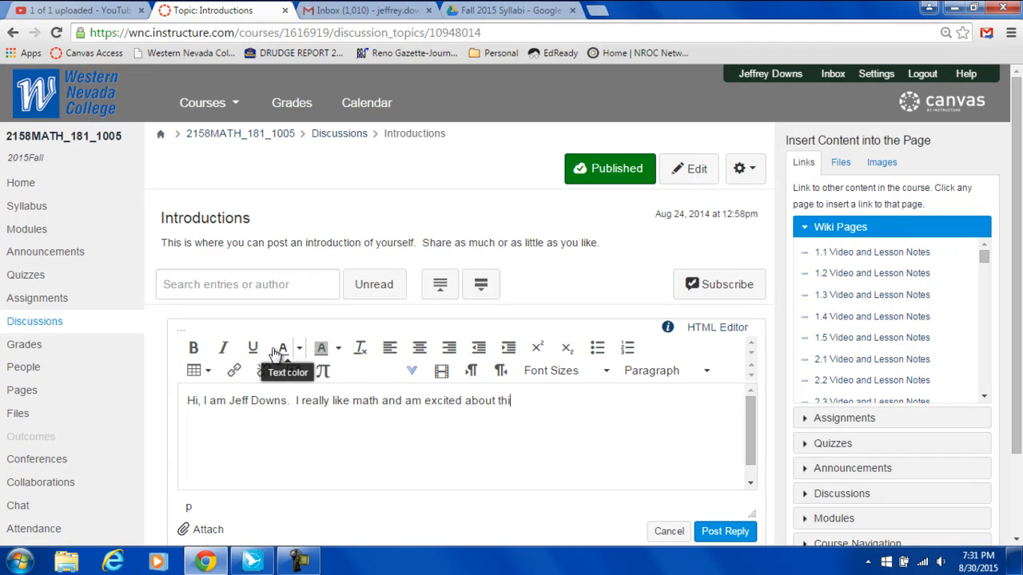
{"action": "left_click", "coordinate": [725, 531]}
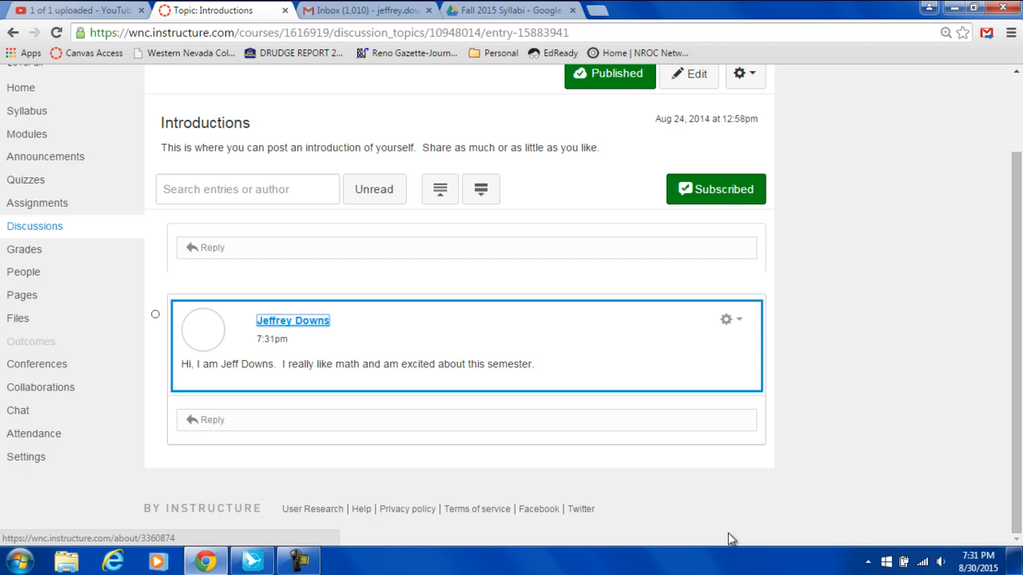